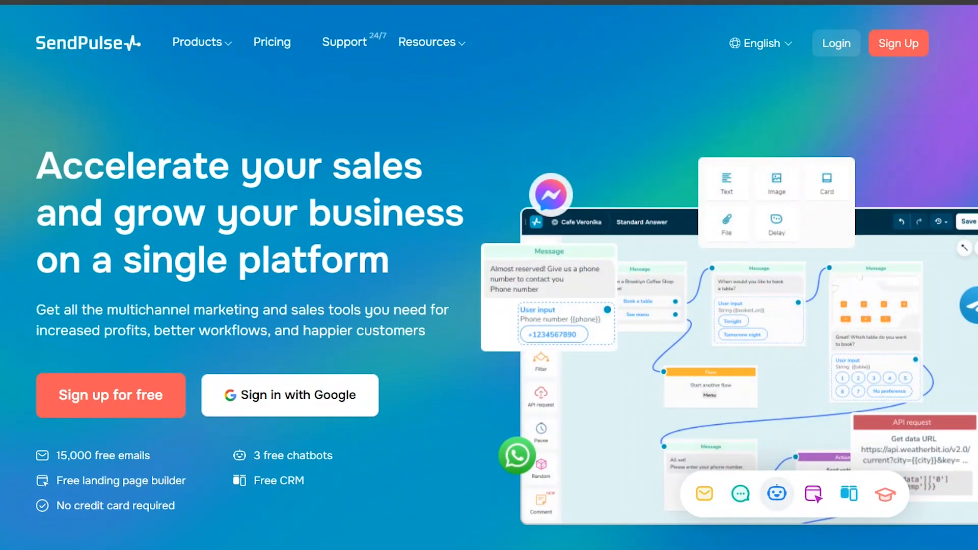
pyautogui.scroll(-3)
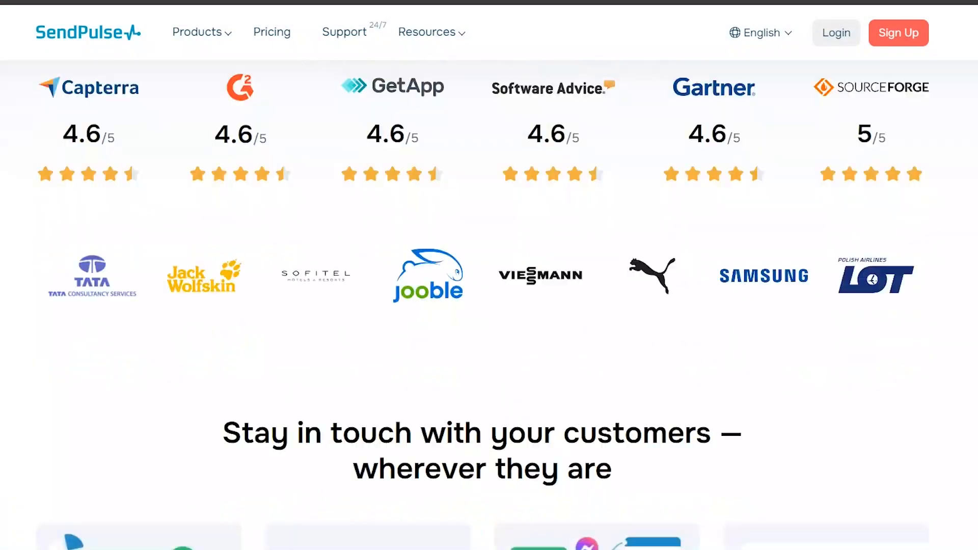
pyautogui.scroll(-3)
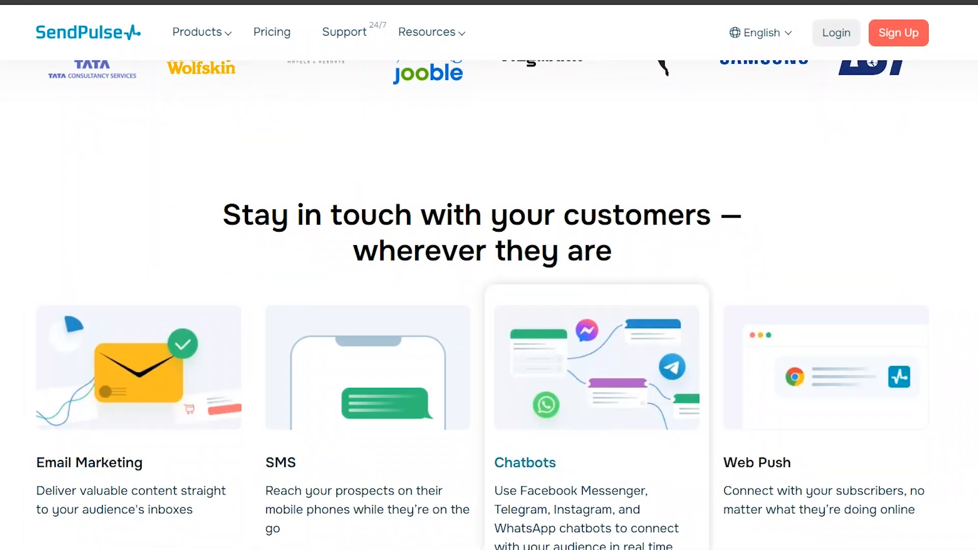
pyautogui.scroll(3)
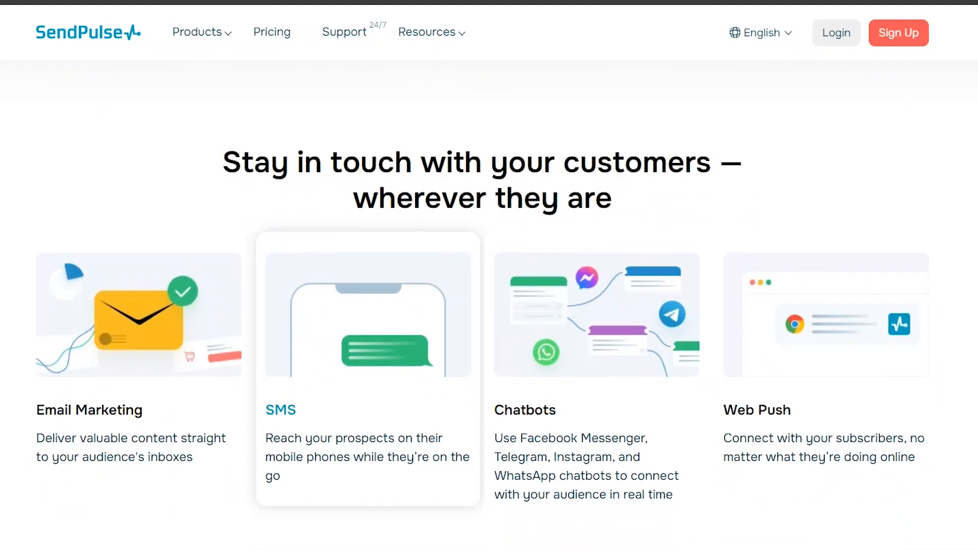
pyautogui.scroll(-3)
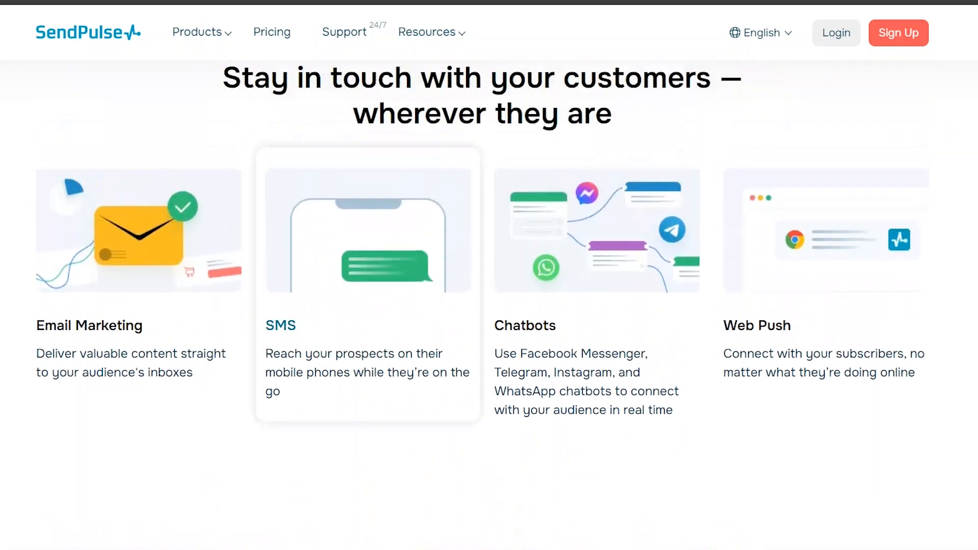
pyautogui.scroll(-3)
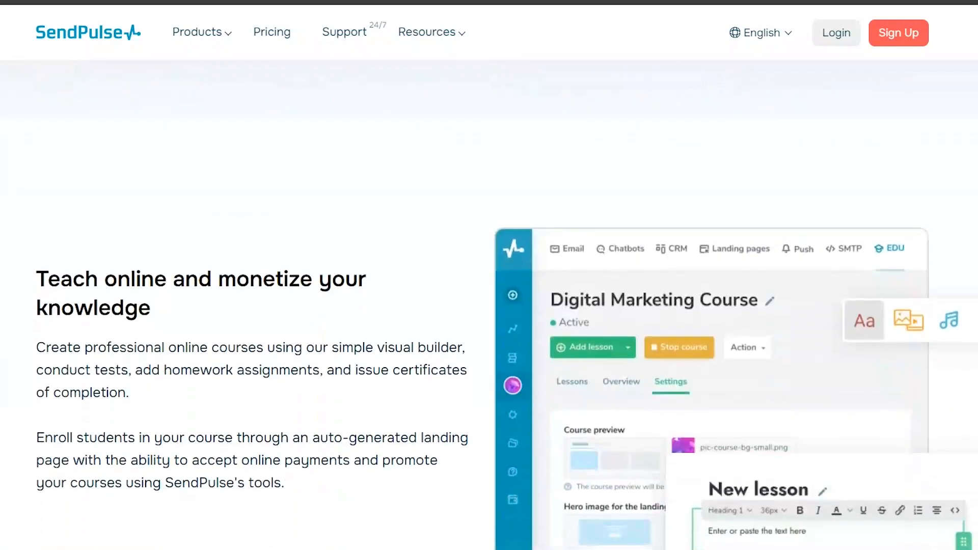
pyautogui.scroll(-3)
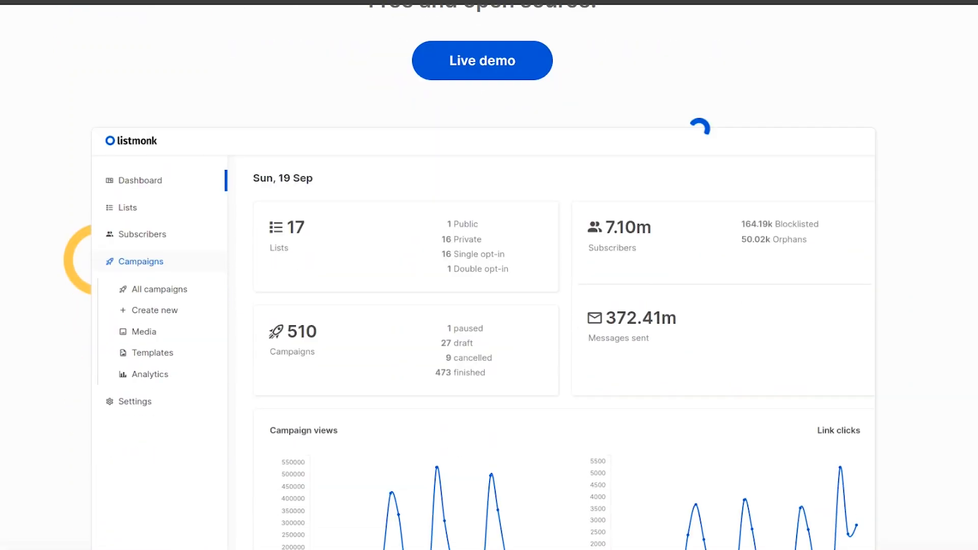
pyautogui.scroll(3)
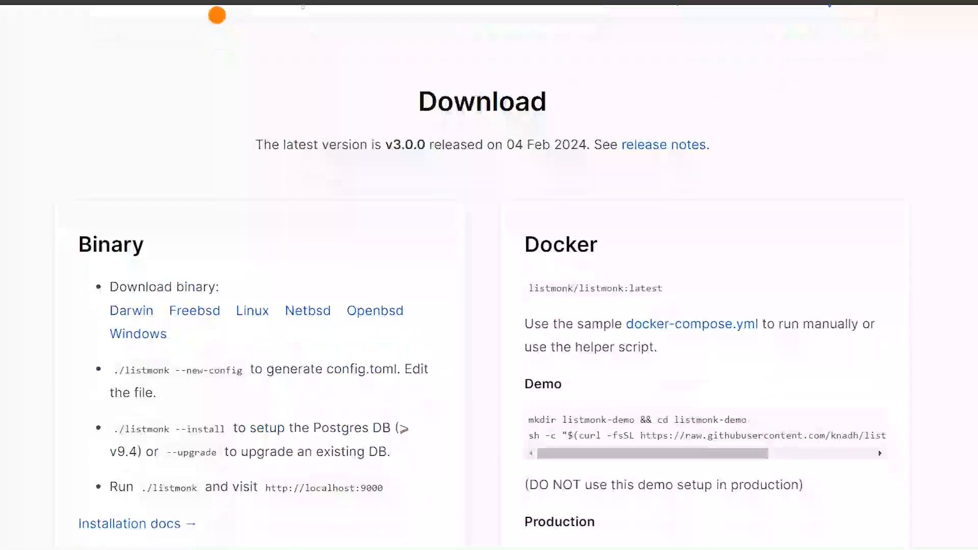
pyautogui.scroll(-3)
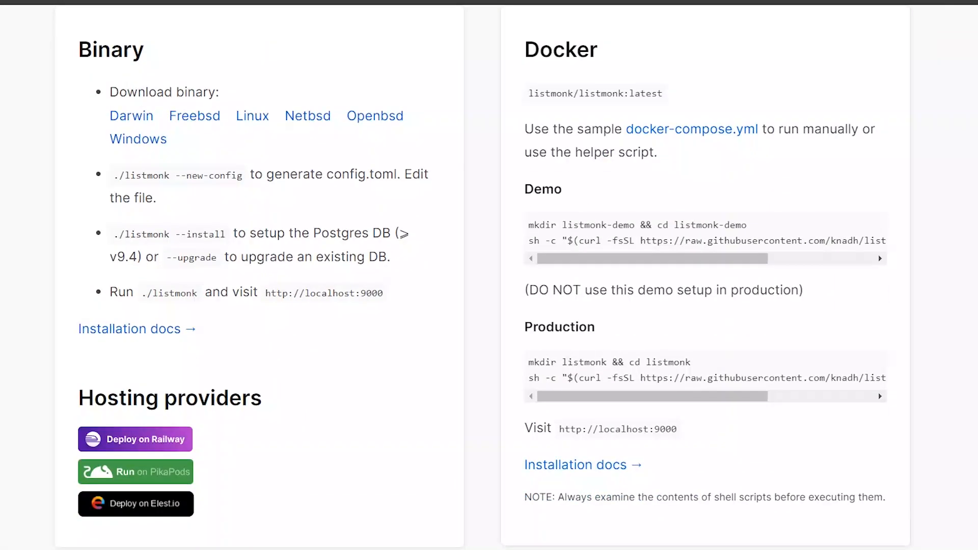
pyautogui.scroll(-3)
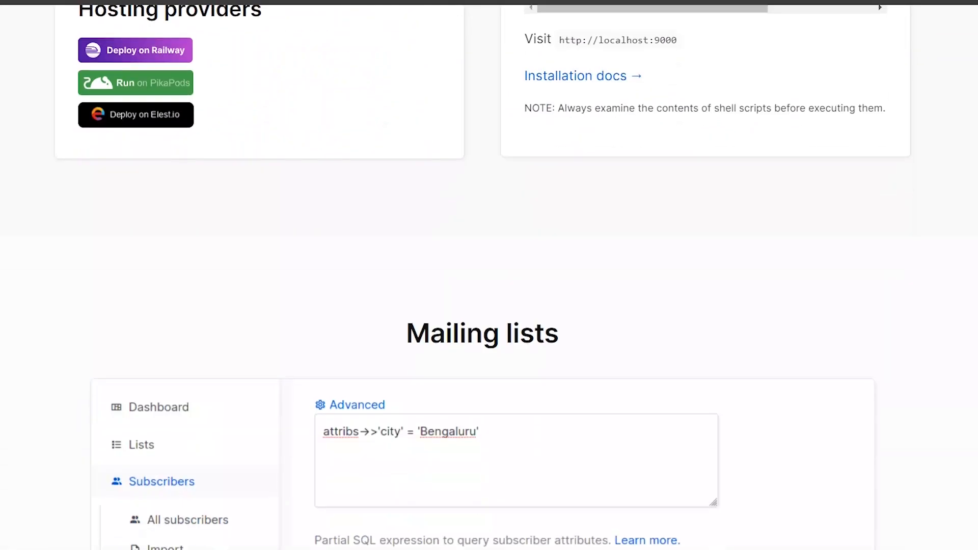
pyautogui.scroll(-3)
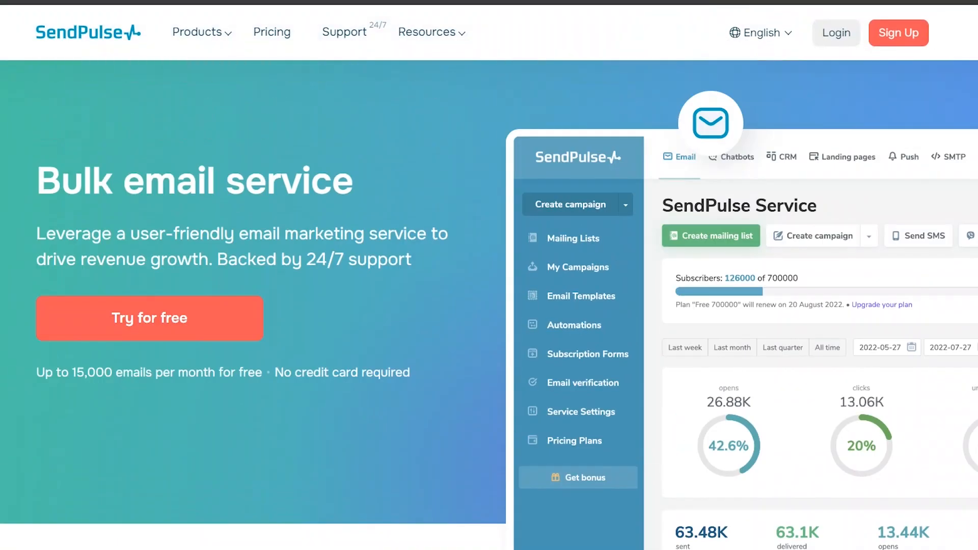
pyautogui.scroll(-3)
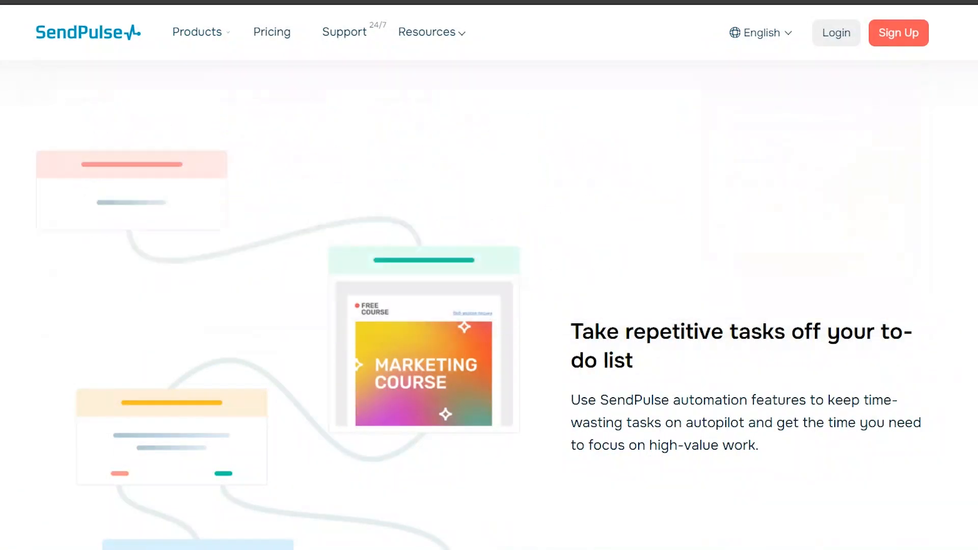
pyautogui.scroll(-3)
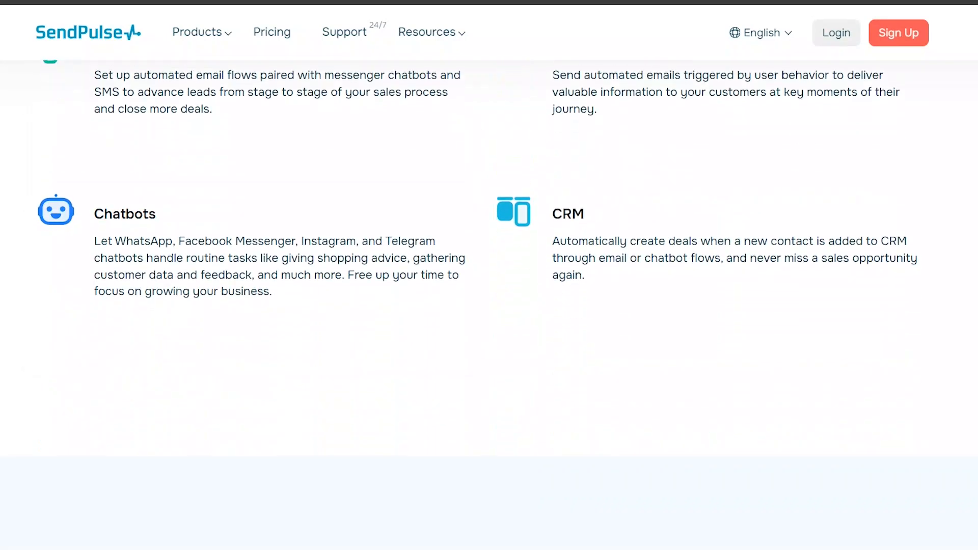
pyautogui.scroll(-3)
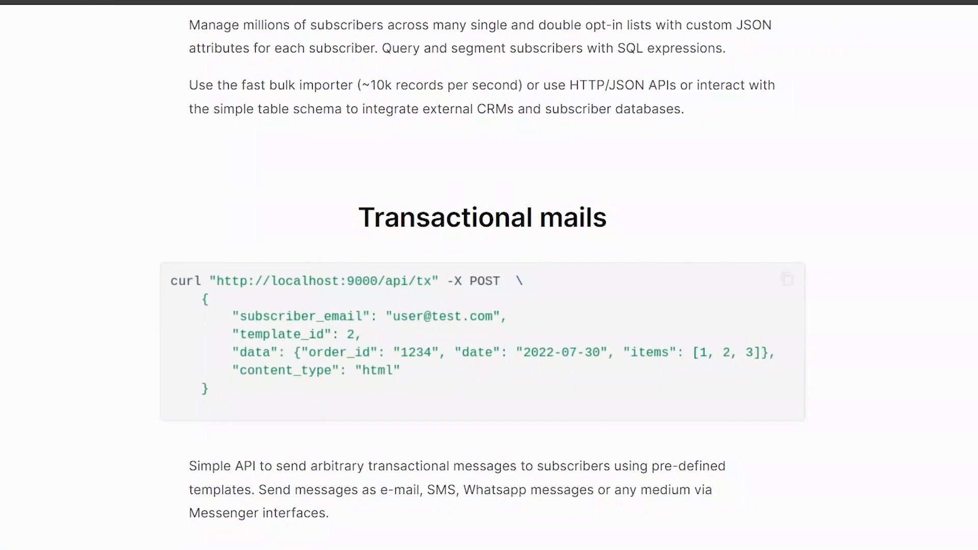
pyautogui.scroll(-3)
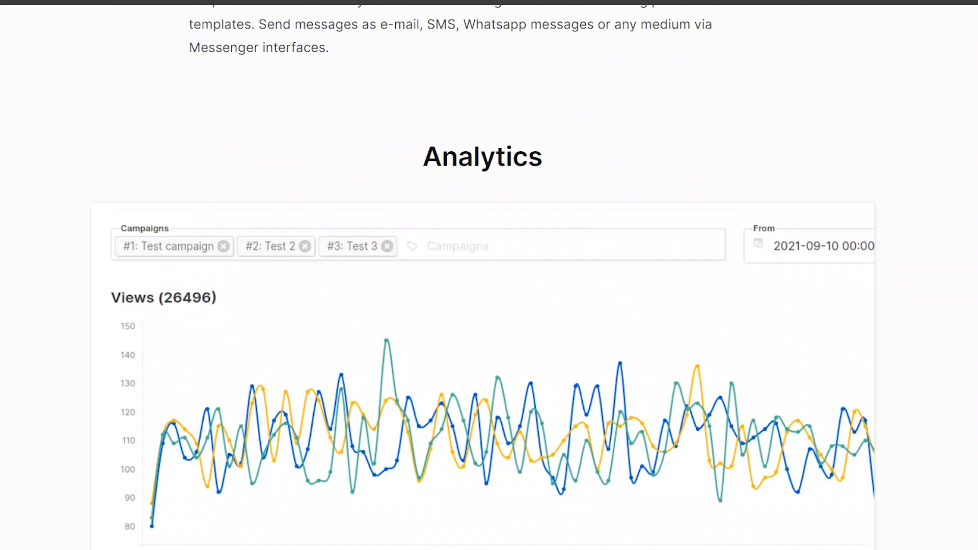
pyautogui.scroll(3)
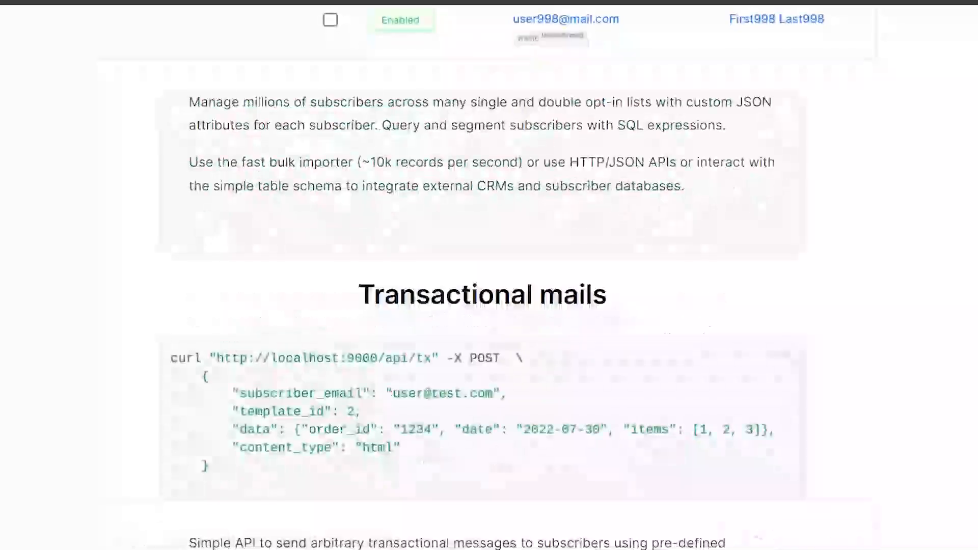
pyautogui.scroll(-3)
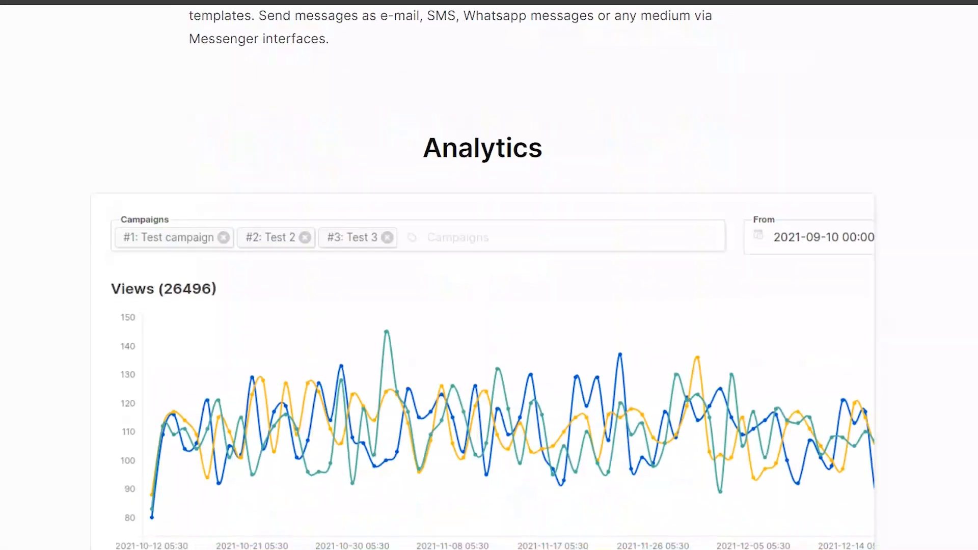
pyautogui.scroll(-3)
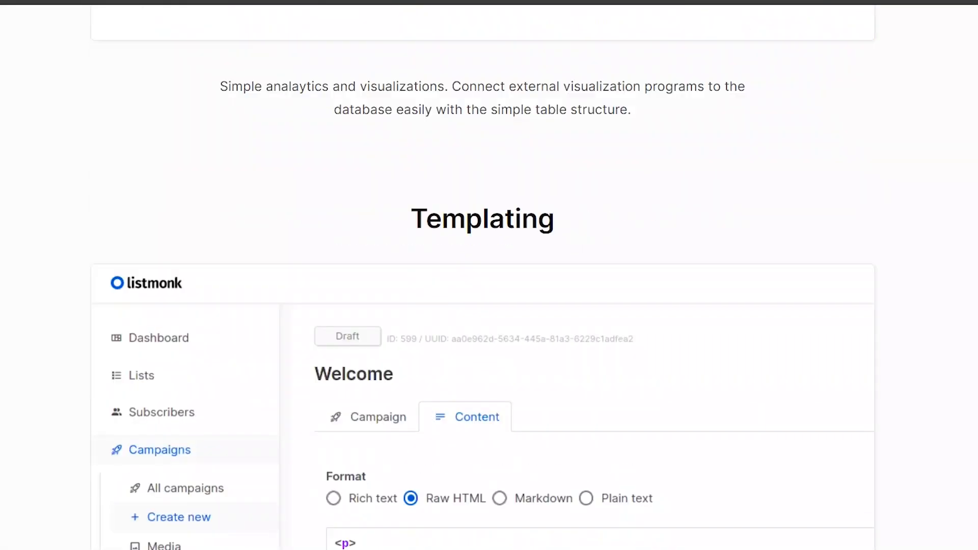
pyautogui.scroll(-3)
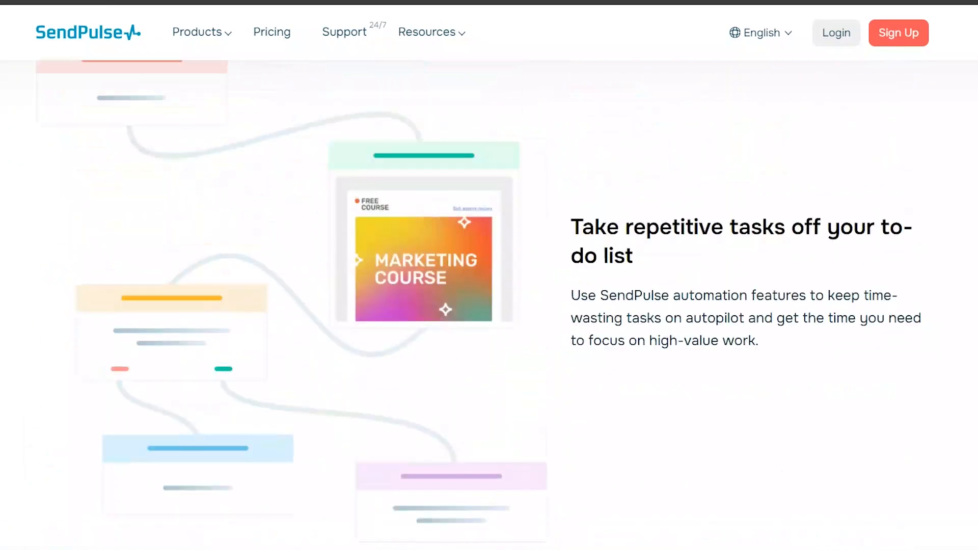
pyautogui.scroll(-3)
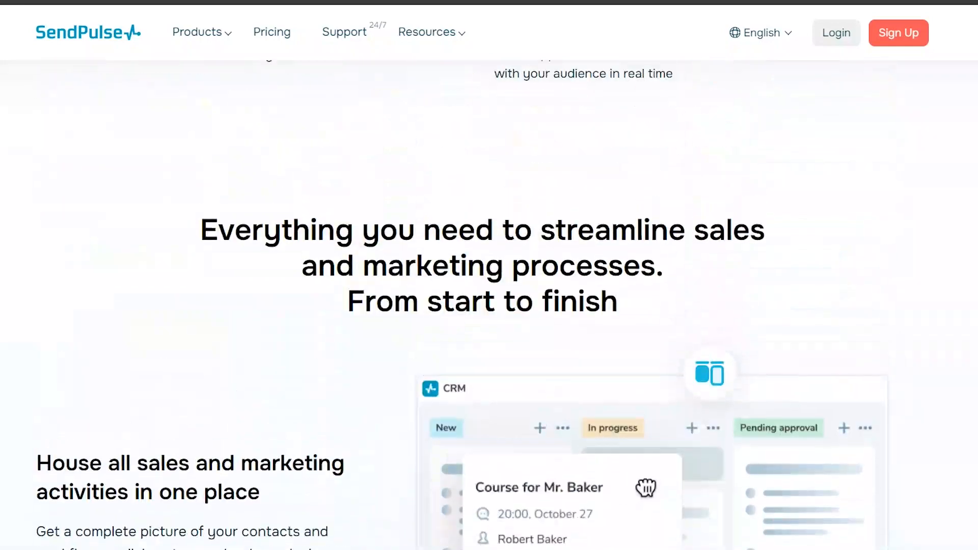
pyautogui.scroll(3)
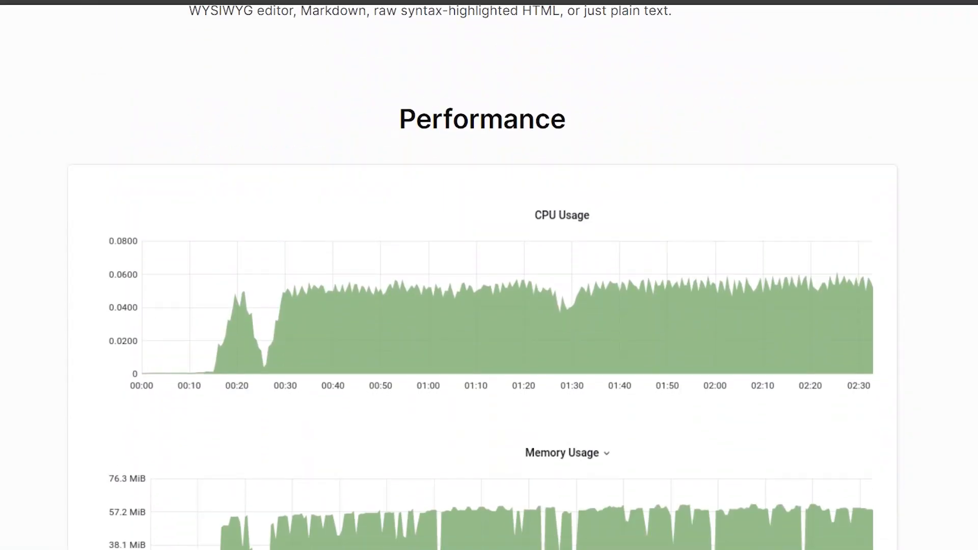
pyautogui.scroll(-3)
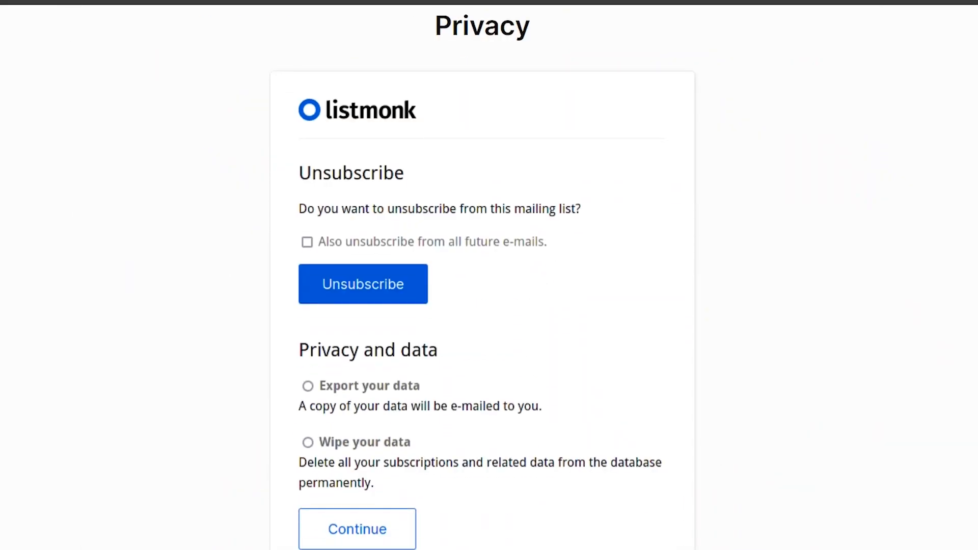
pyautogui.scroll(-3)
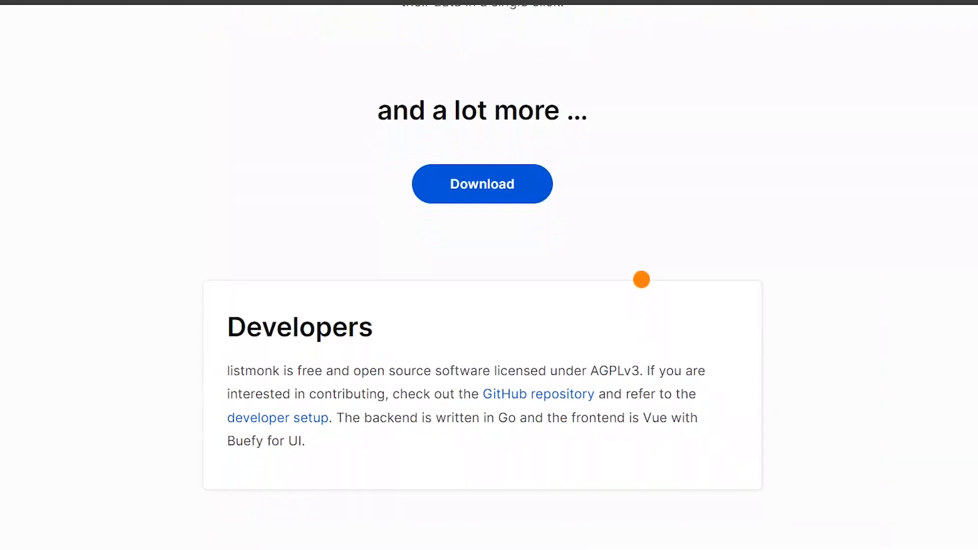
pyautogui.scroll(-3)
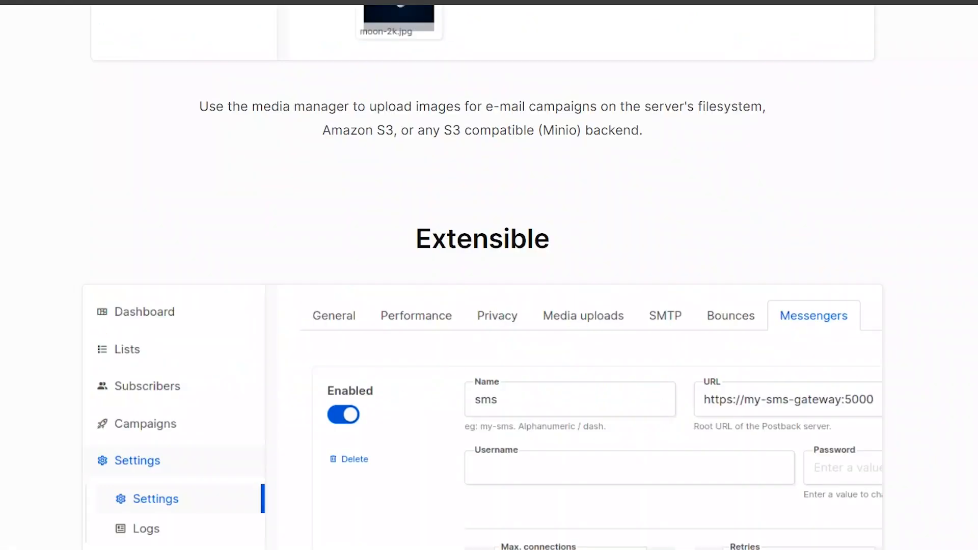
pyautogui.scroll(3)
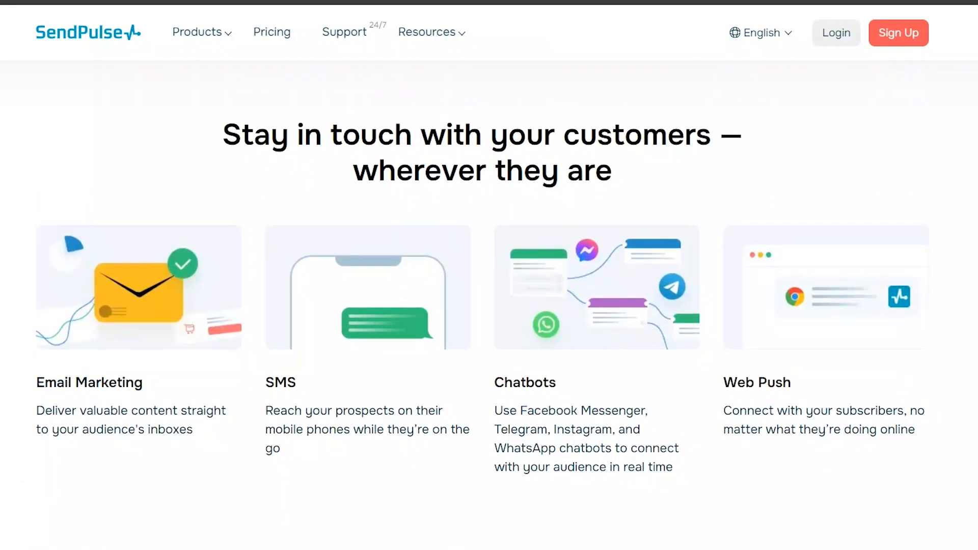
pyautogui.scroll(-3)
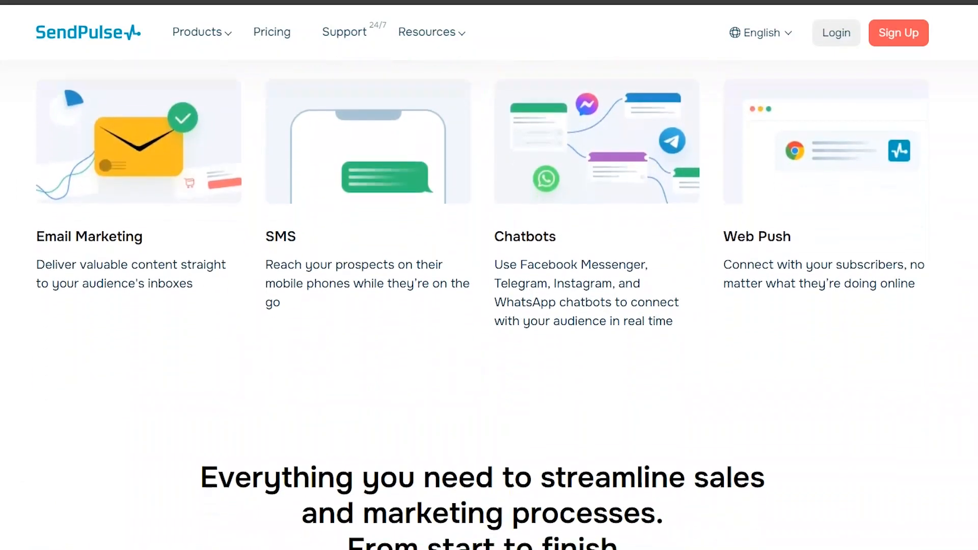